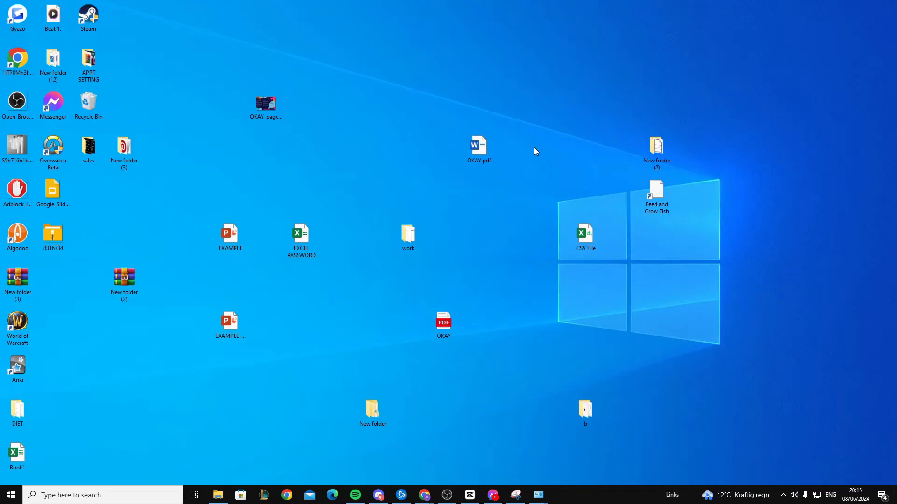
pyautogui.moveTo(527, 380)
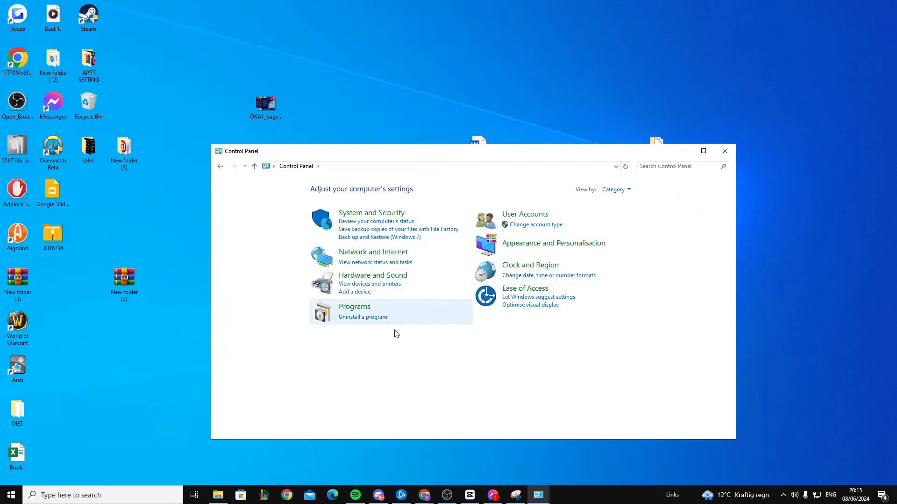
# Switch Control Panel view to Small icons and select the Java (32-bit) item
pyautogui.click(615, 190)
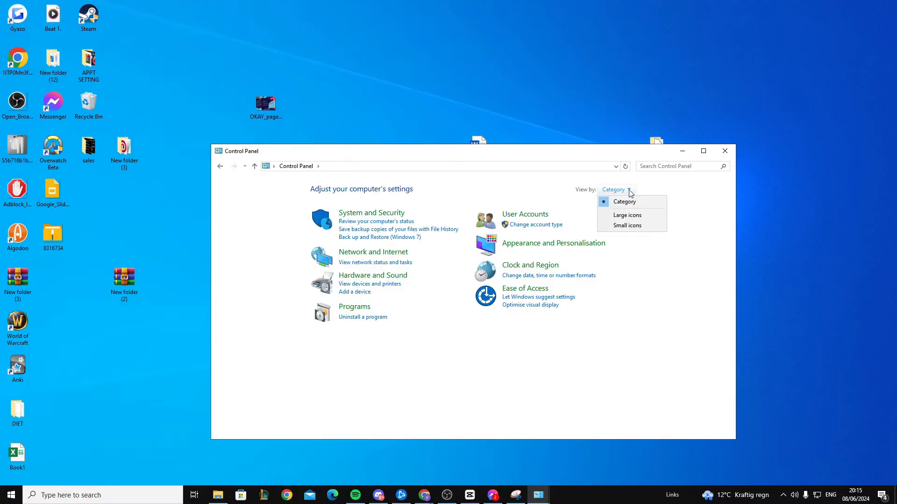
pyautogui.click(627, 225)
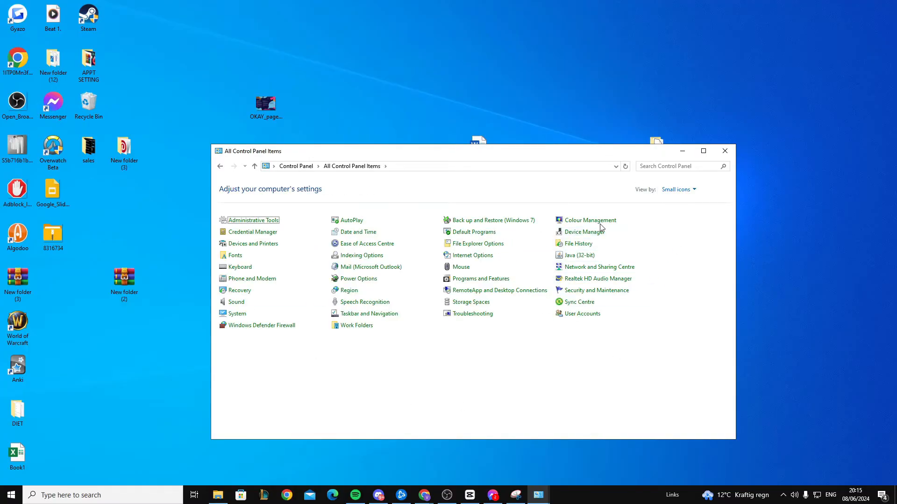
pyautogui.moveTo(431, 341)
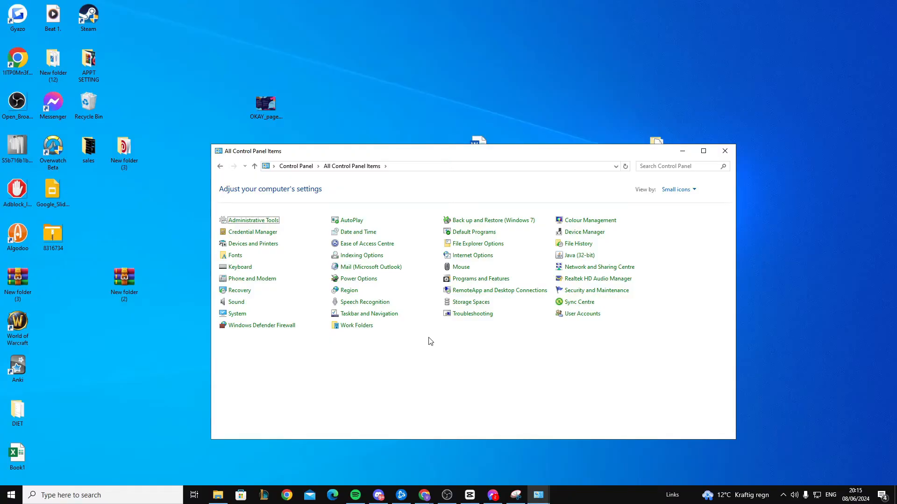
pyautogui.moveTo(580, 258)
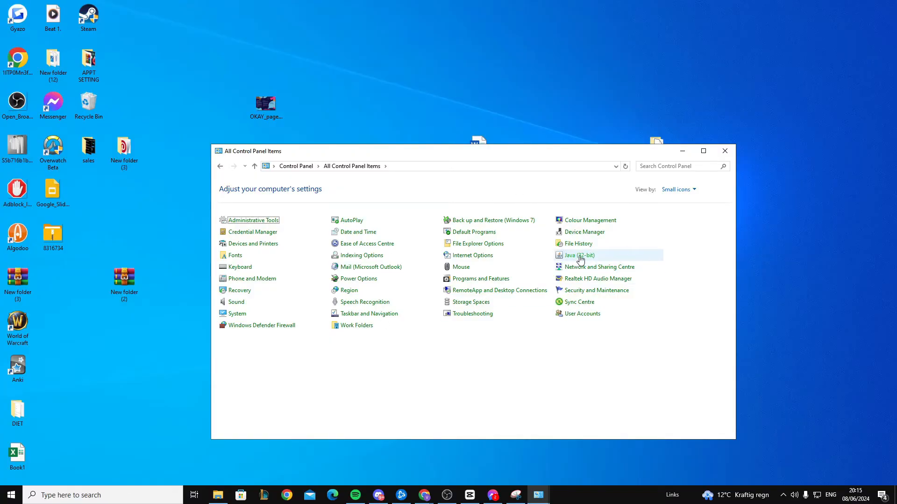
pyautogui.click(579, 256)
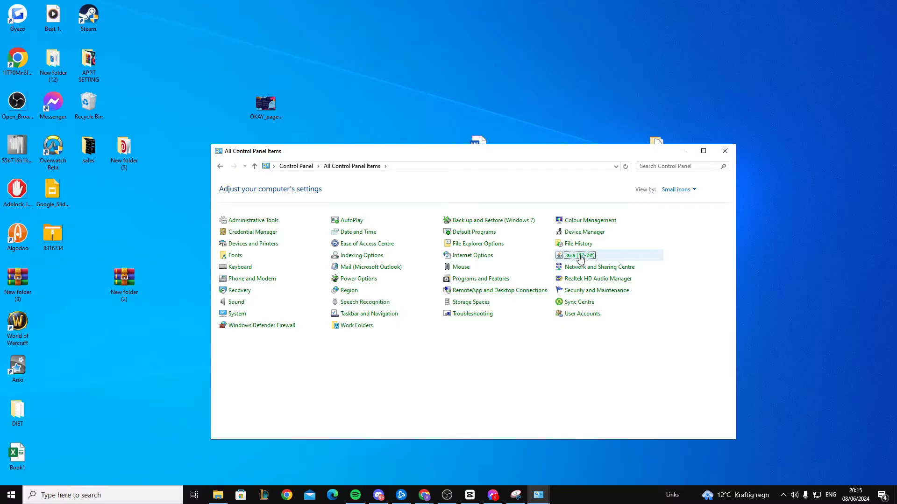
# Run Update Now in Java Control Panel, dismiss the up-to-date message, and close it
pyautogui.doubleClick(579, 256)
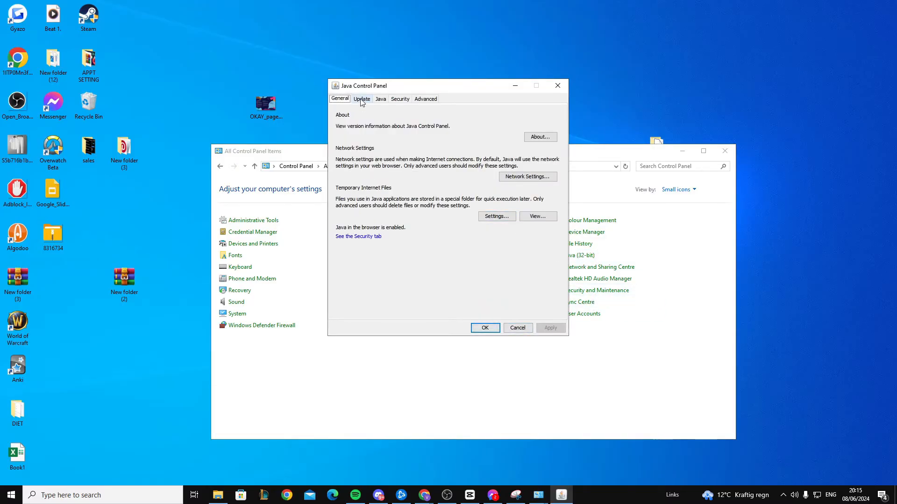
pyautogui.click(361, 99)
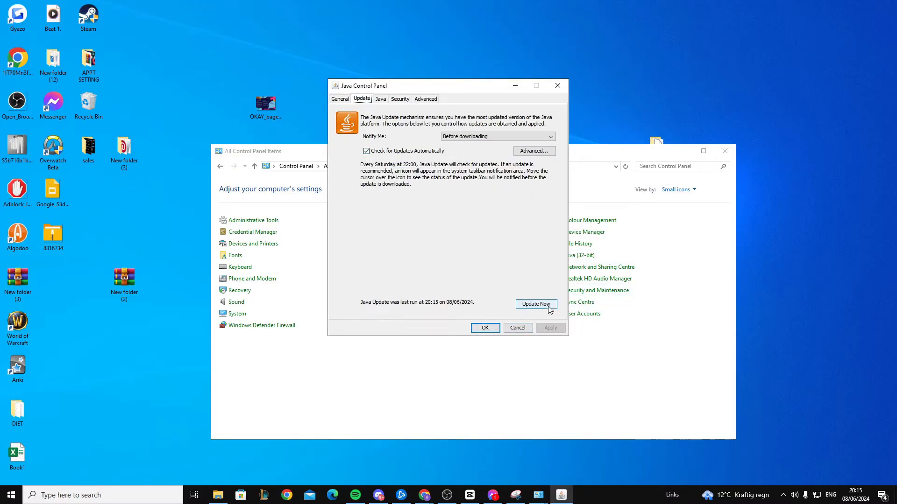
pyautogui.click(536, 304)
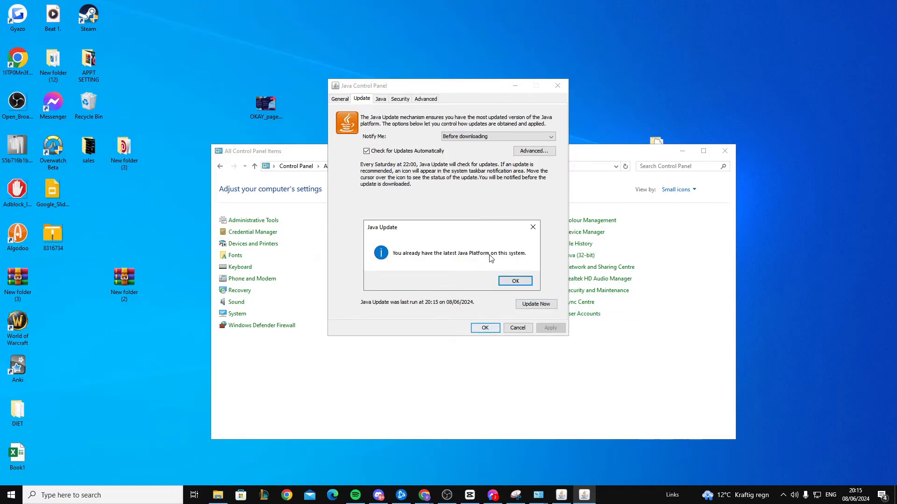
pyautogui.click(515, 281)
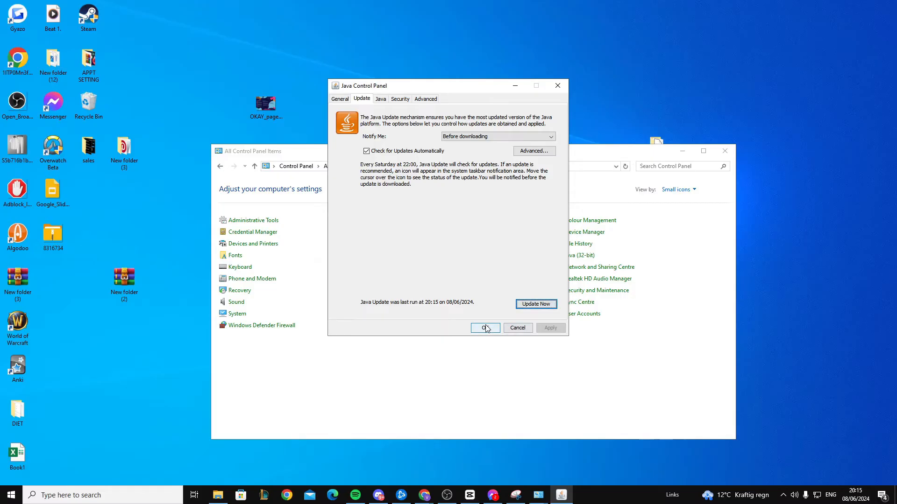
pyautogui.click(485, 328)
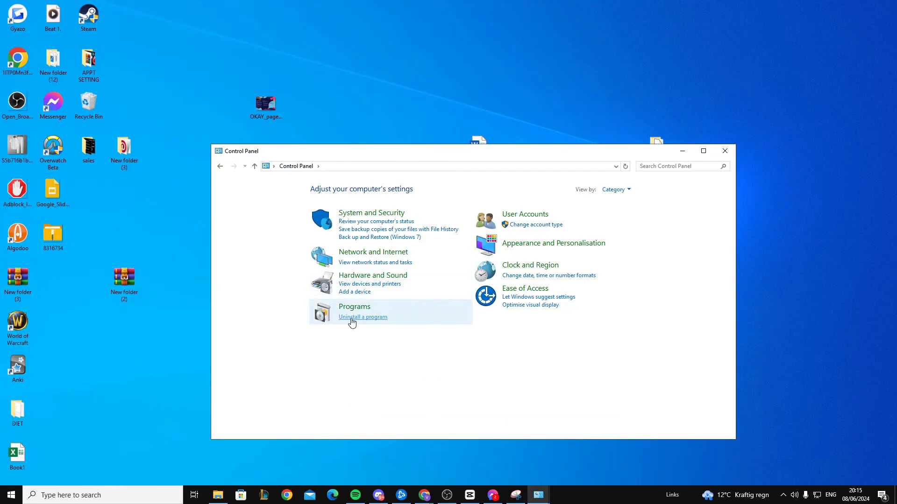
# In Uninstall a program, right-click Java 8 Update 411 to show Uninstall/Change
pyautogui.click(362, 317)
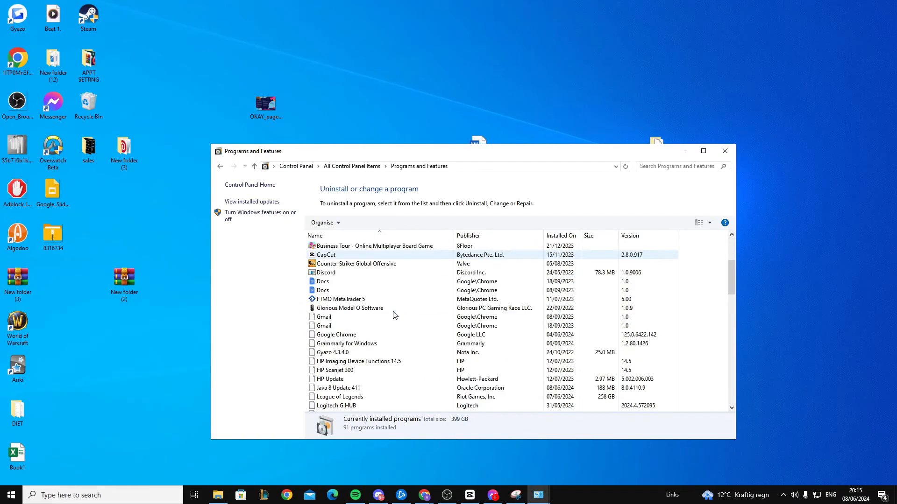
pyautogui.click(339, 335)
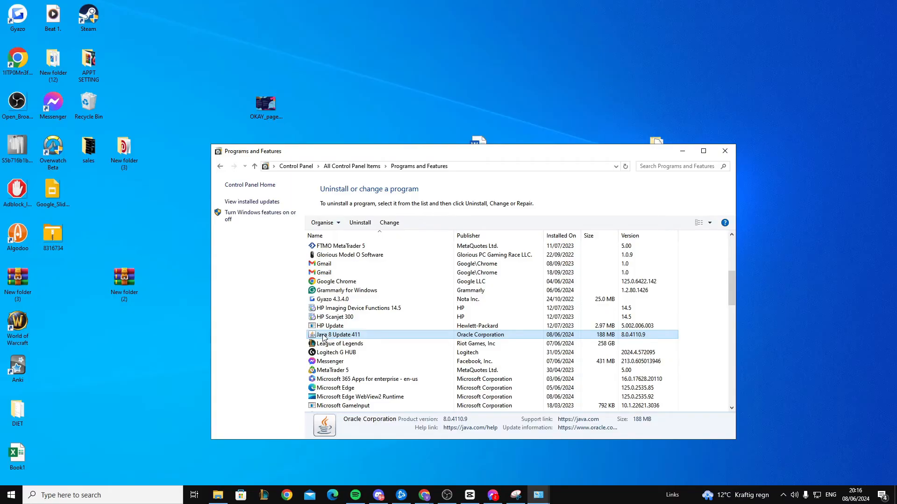
pyautogui.rightClick(338, 334)
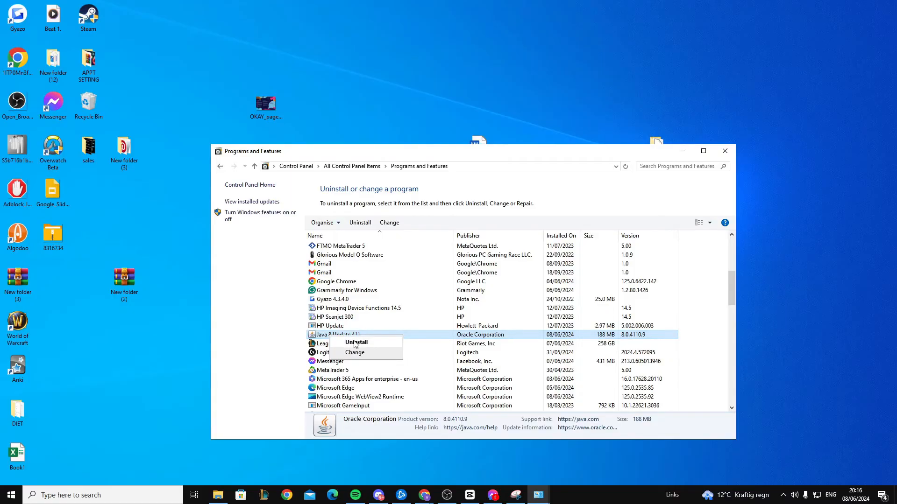